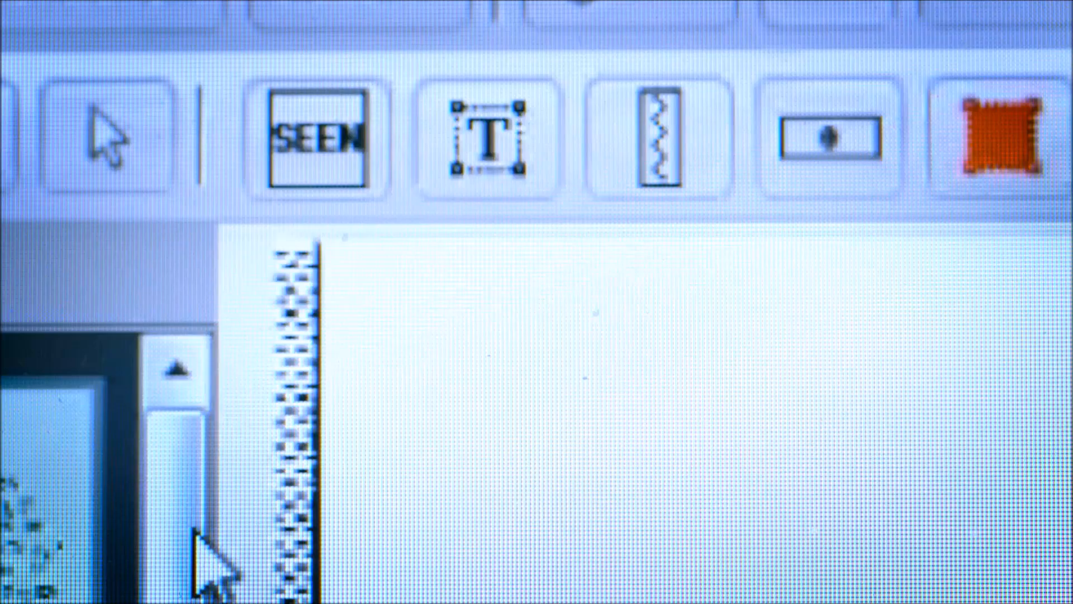
Stamp the blank script page with a SEEN annotation to record it as reviewed.
click(313, 134)
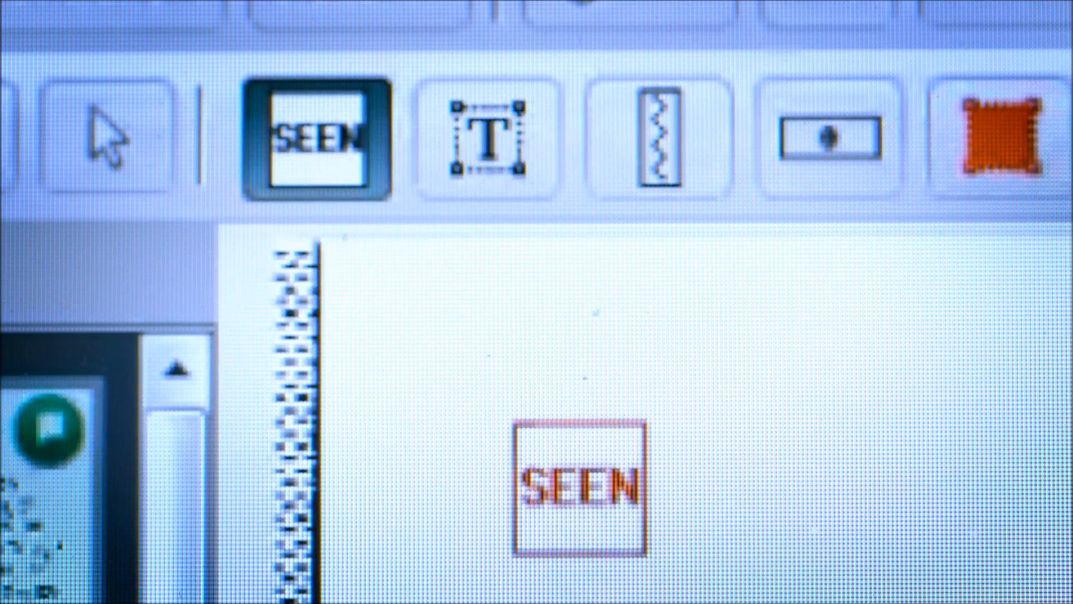